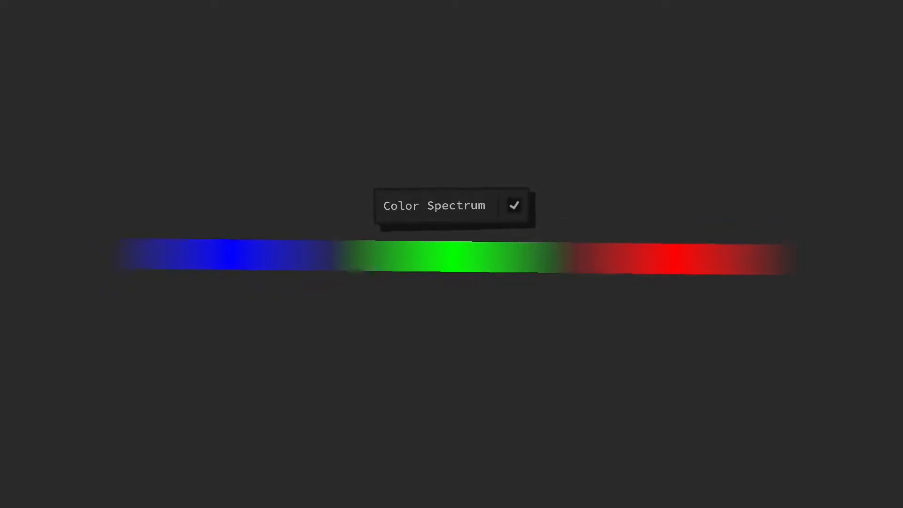
Step: Switch the spectrum bar from the full color spectrum to the receptor wavelength peaks
{"action": "left_click", "coordinate": [514, 206]}
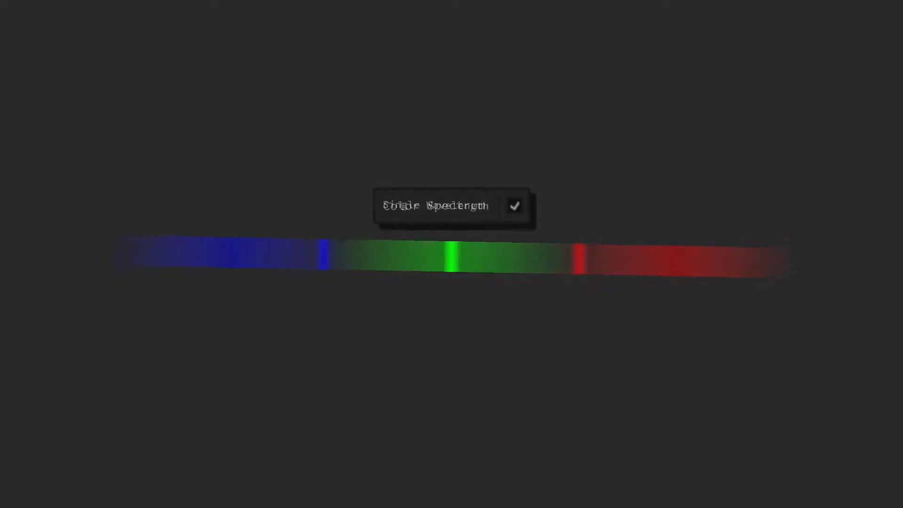
Step: Advance the bar to the dichromacy simulation in blues, yellows and greys
{"action": "left_click", "coordinate": [514, 206]}
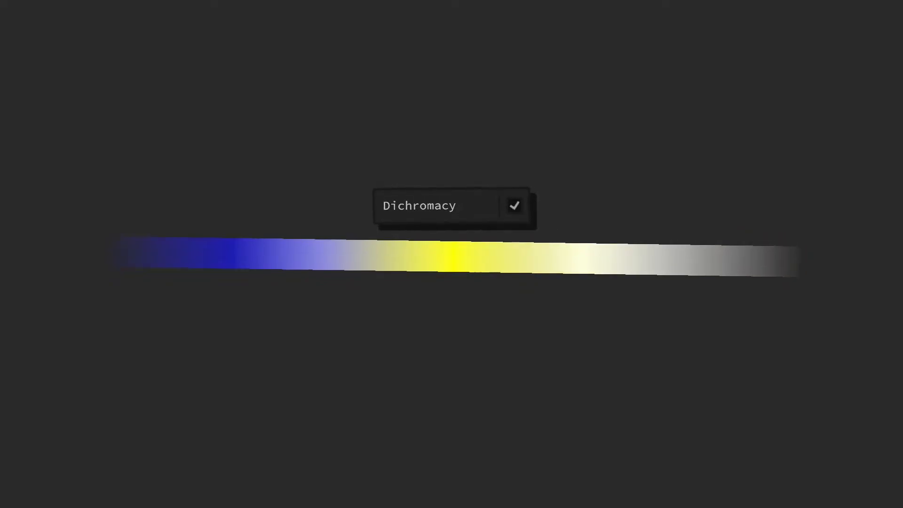
Step: Show the Type Yellow Tetrachromacy simulation with its Info note, then return to the full color spectrum
{"action": "left_click", "coordinate": [514, 206]}
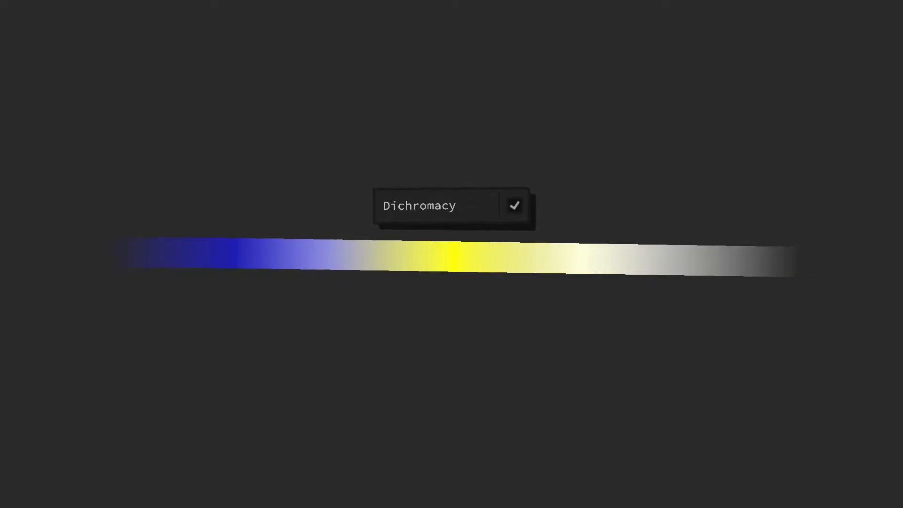
{"action": "left_click", "coordinate": [513, 206]}
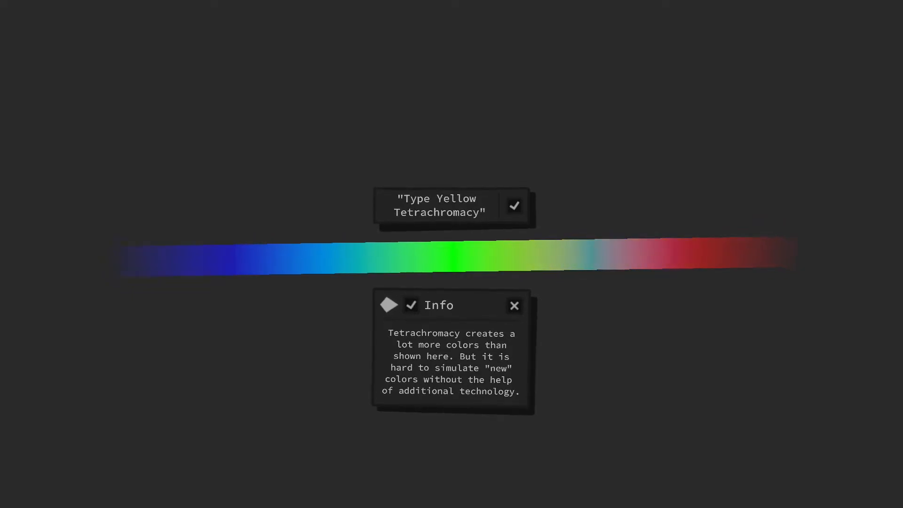
{"action": "left_click", "coordinate": [513, 305]}
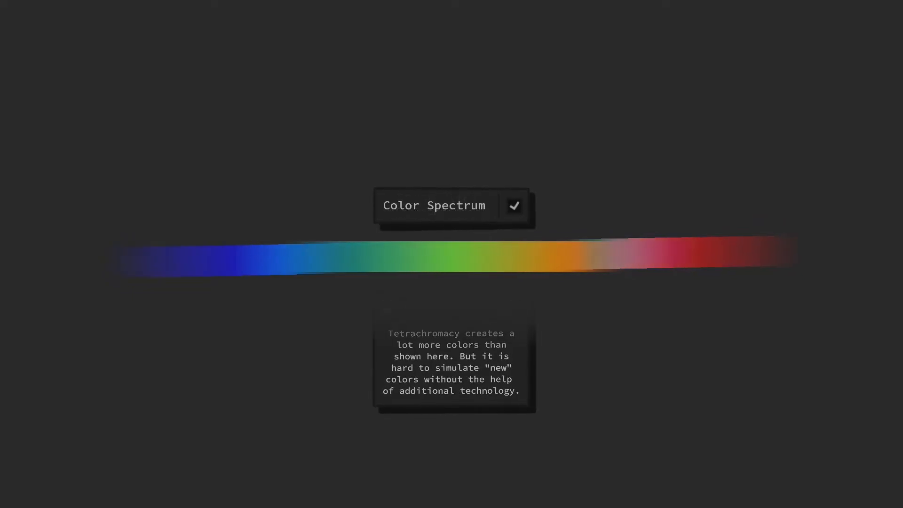